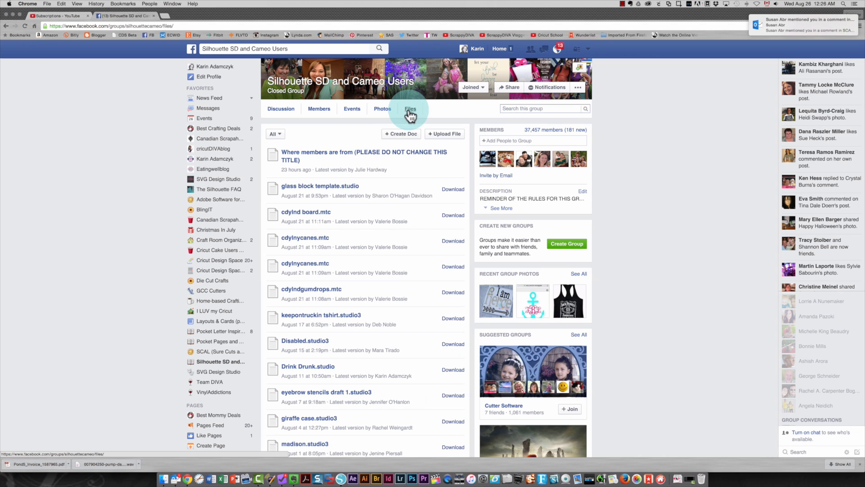
Scroll the group's Files list down to the oldest 2012 uploads
scroll(down, 3)
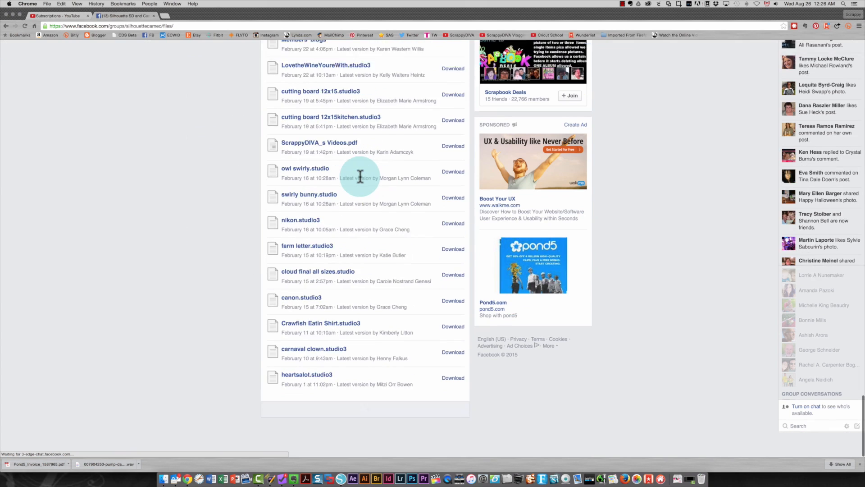
scroll(down, 3)
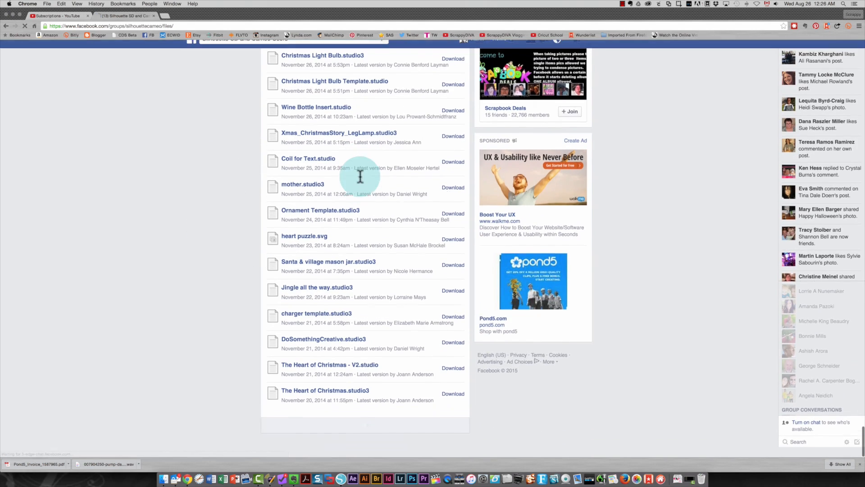
scroll(down, 3)
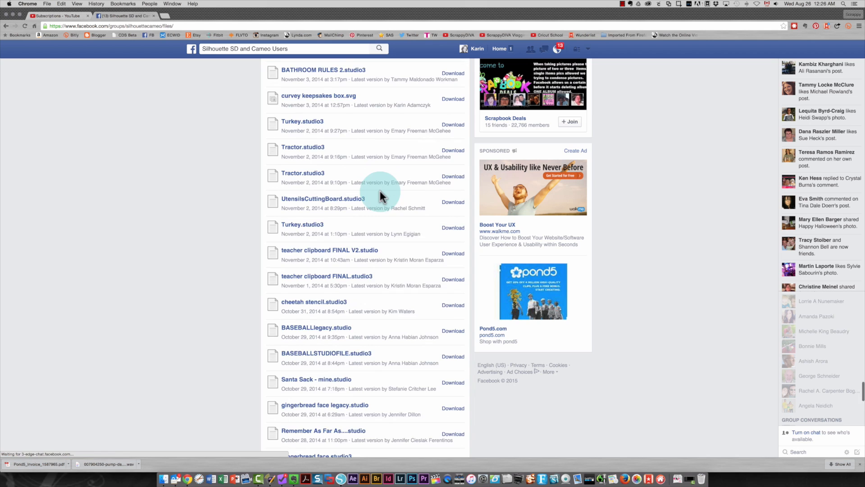
scroll(down, 3)
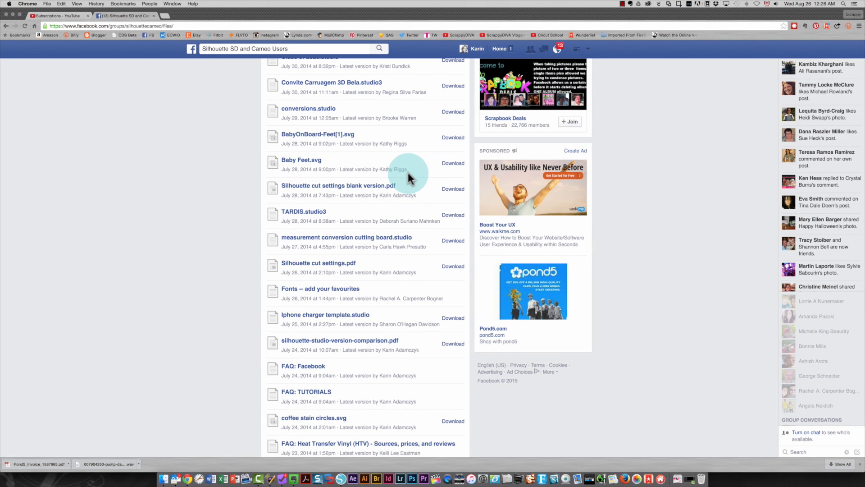
scroll(down, 3)
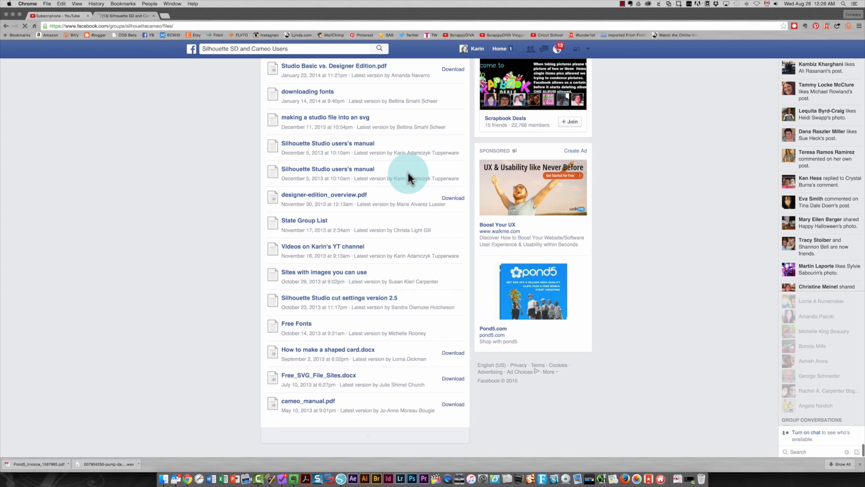
scroll(down, 3)
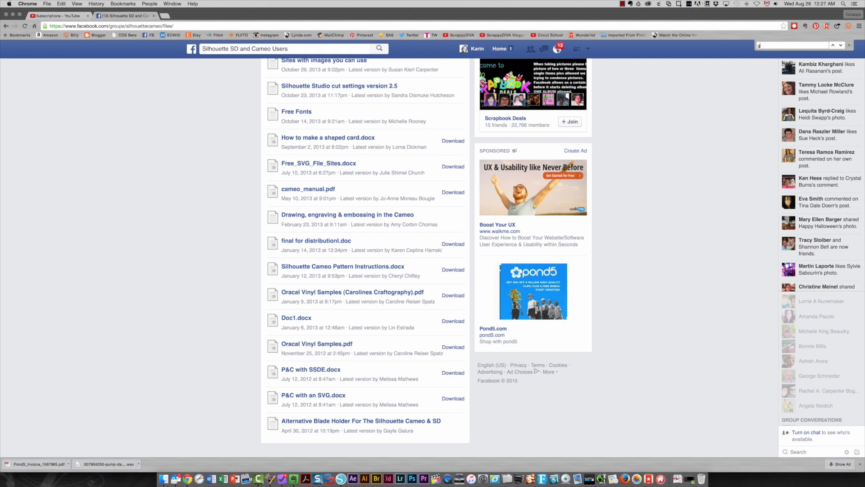
Find 'glitter' on the page and save Glitter backgrounds.zip into the Temp folder
text(glitter)
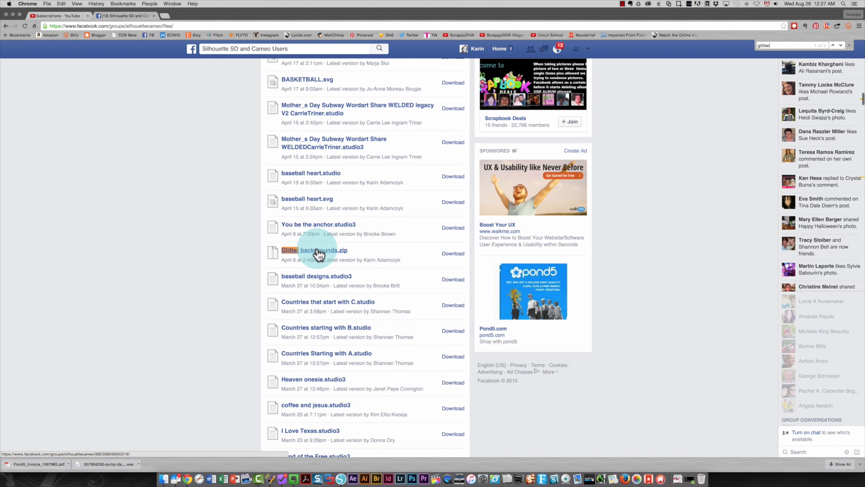
click(314, 250)
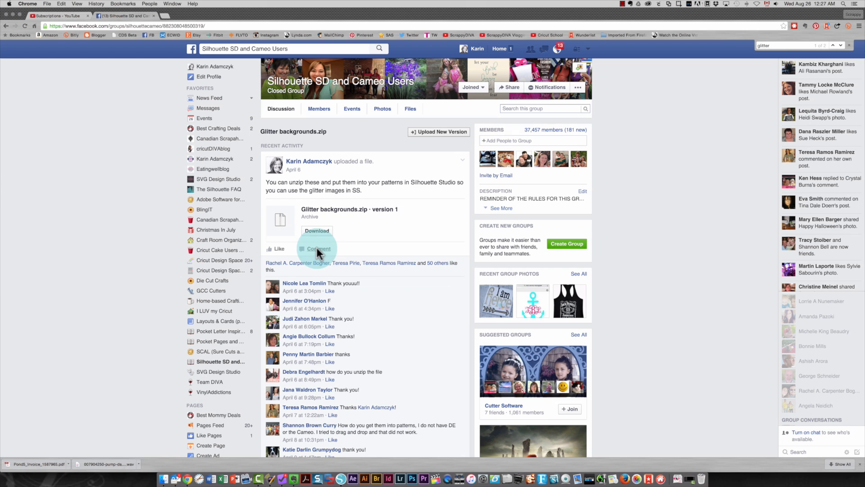
click(317, 231)
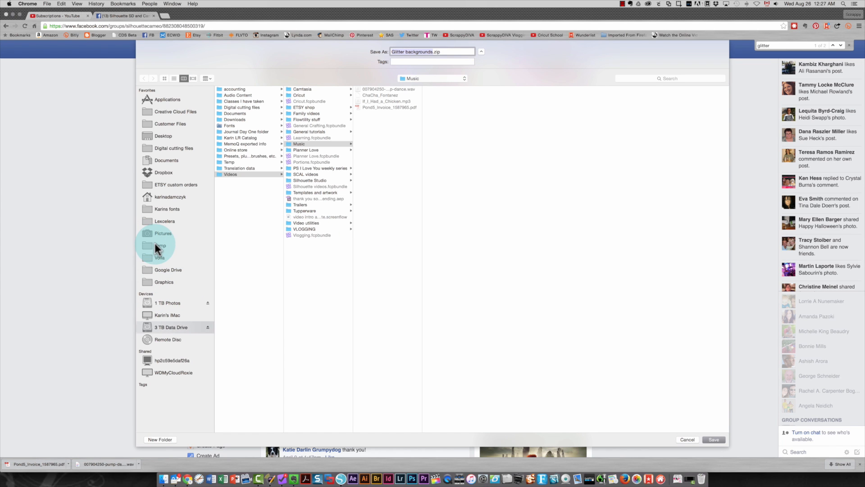
click(160, 245)
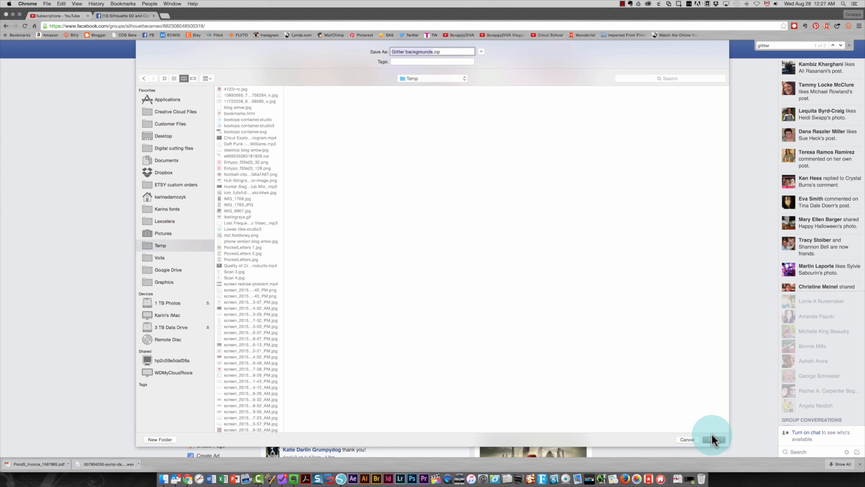
click(713, 439)
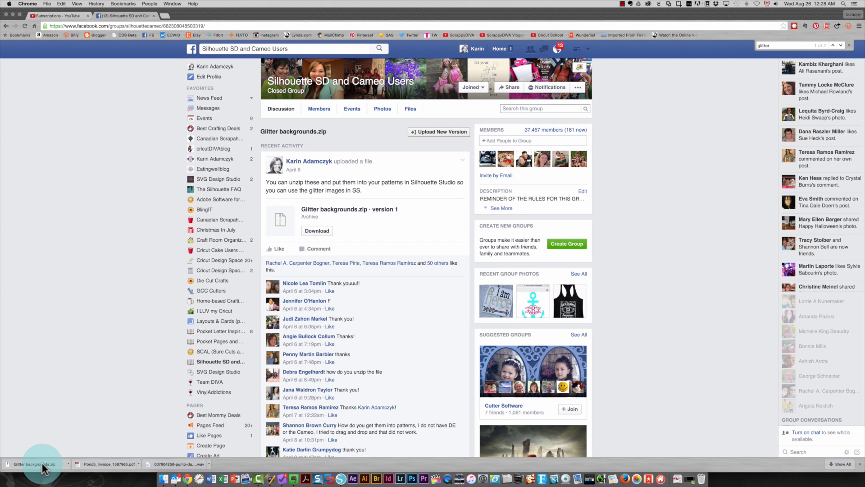
Unzip the glitter archive and preview multi medium.jpg and fuschia.jpg in Finder
click(33, 463)
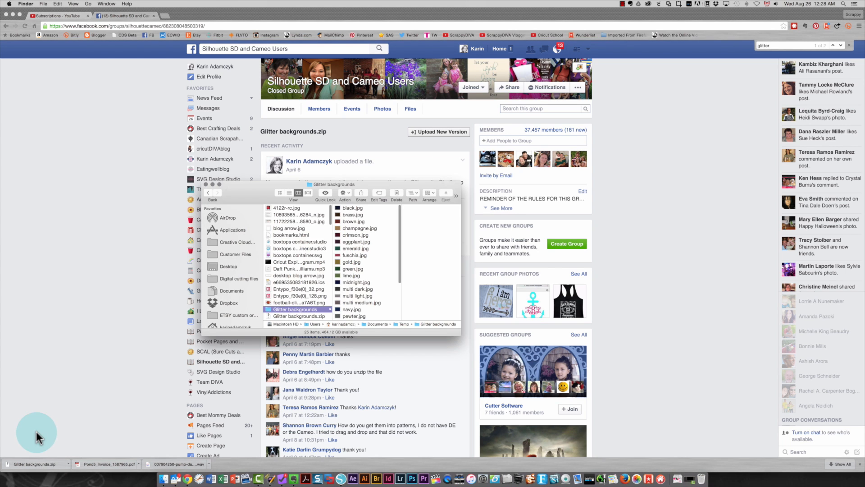
mouse_move(287, 313)
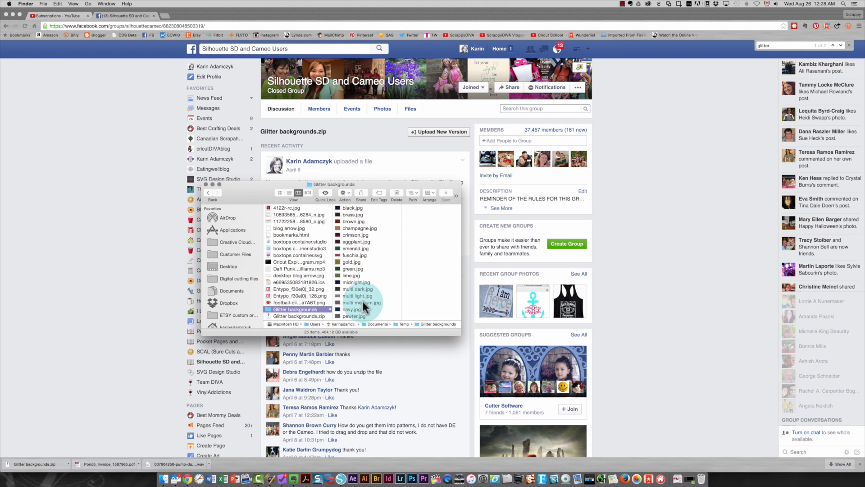
click(355, 302)
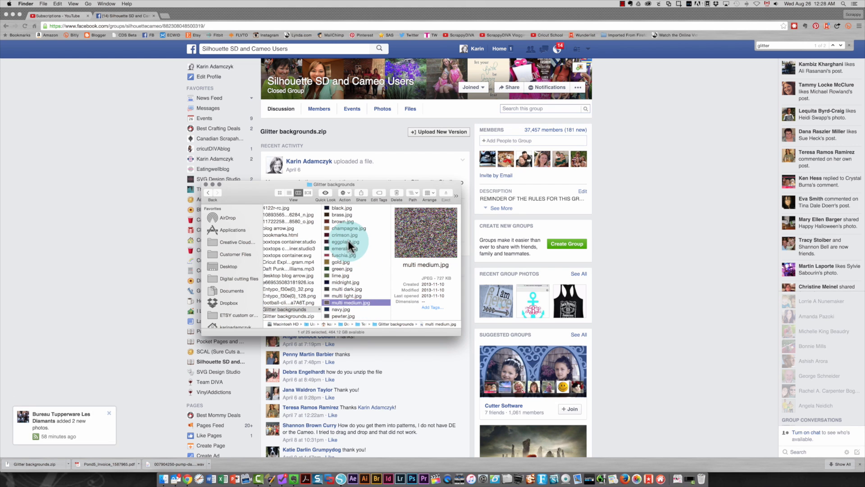
click(343, 255)
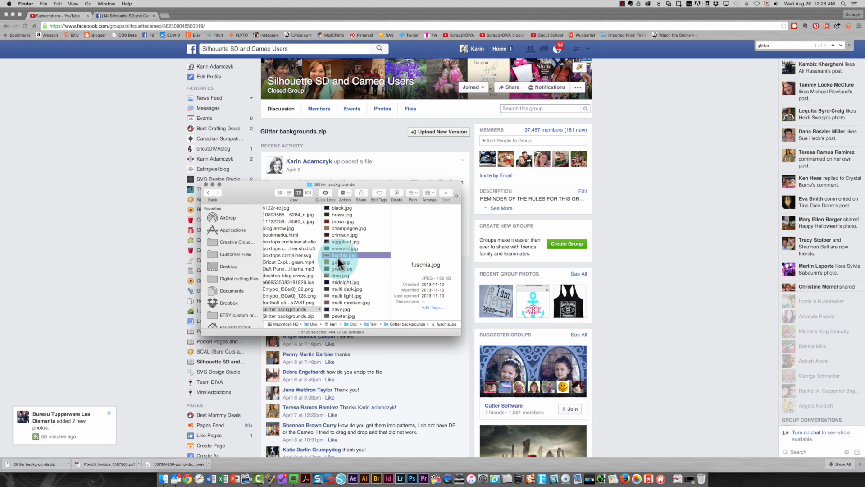
click(343, 255)
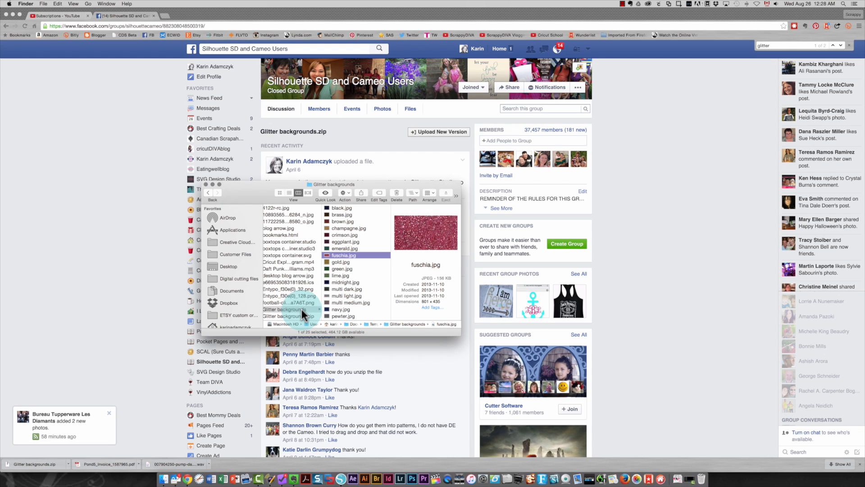
mouse_move(283, 378)
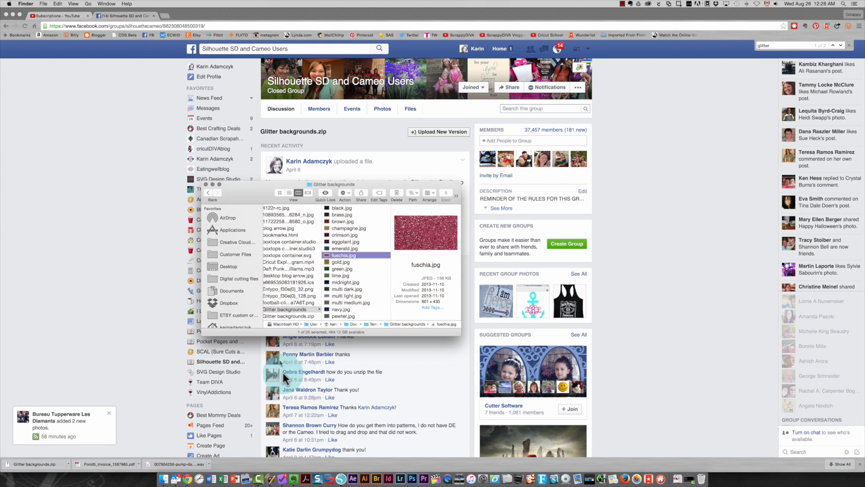
mouse_move(340, 478)
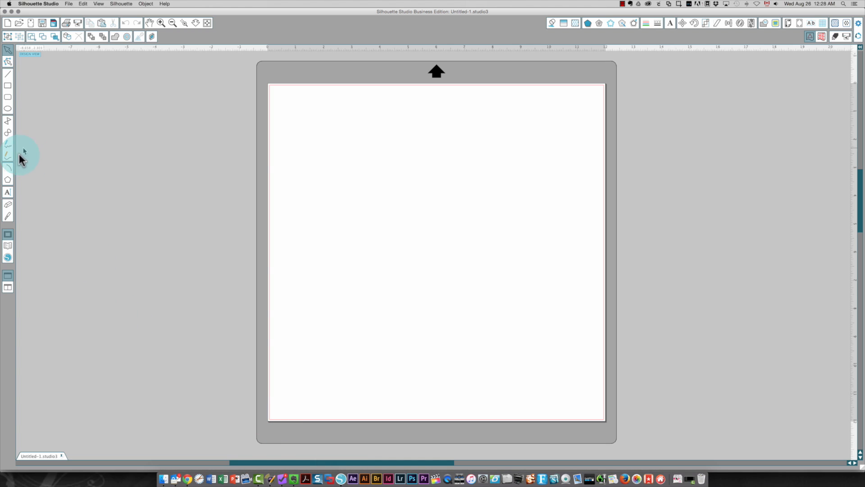
Show My Patterns in the Silhouette library, then return the Glitter backgrounds folder to front
click(8, 245)
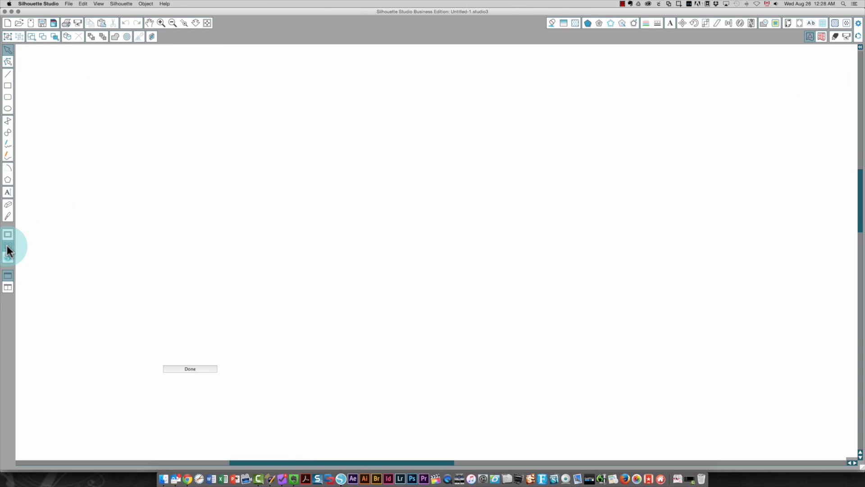
click(7, 245)
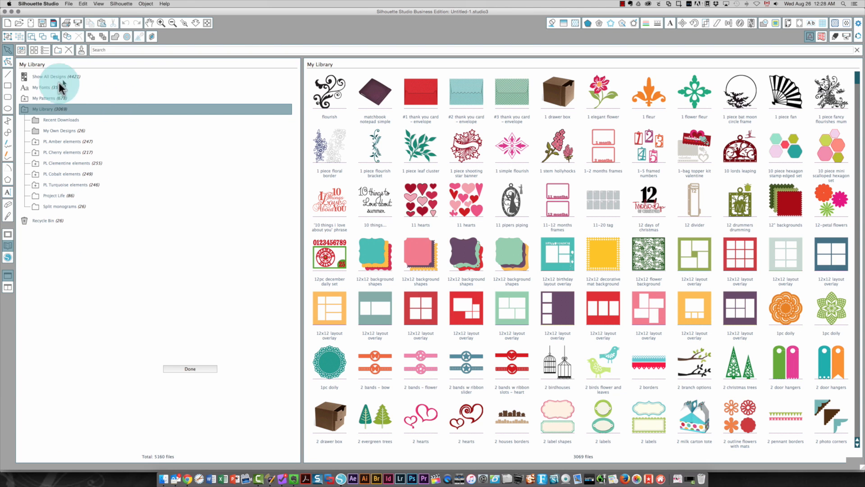
click(43, 99)
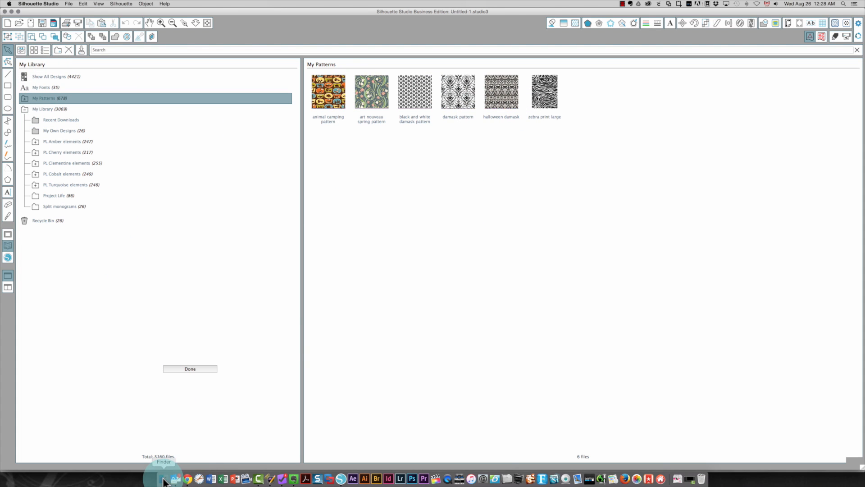
click(163, 478)
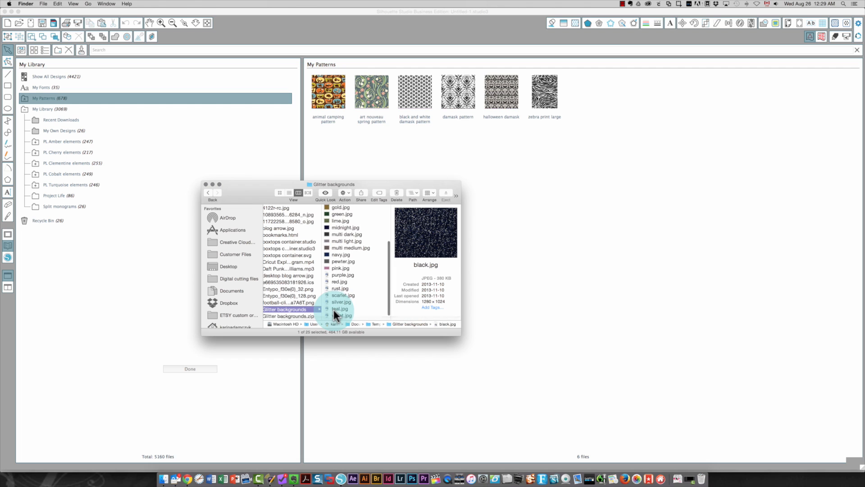
Select all glitter images and preview the rust pattern among 31 in My Patterns
key(cmd+a)
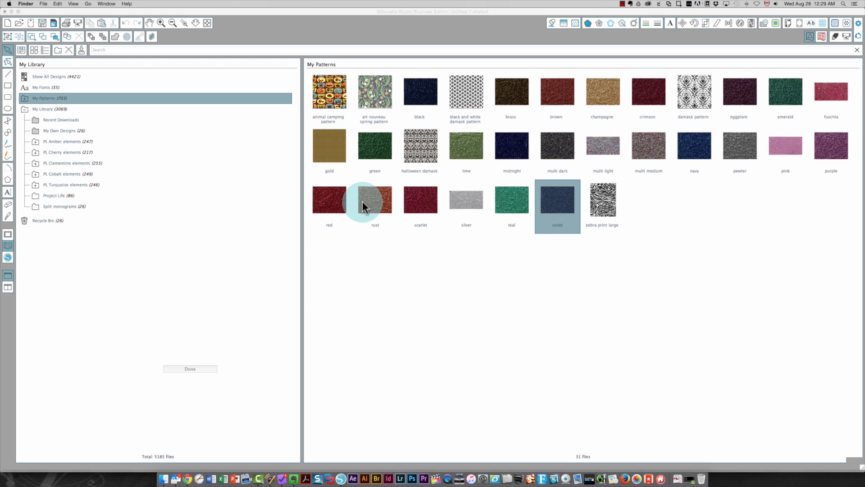
click(374, 199)
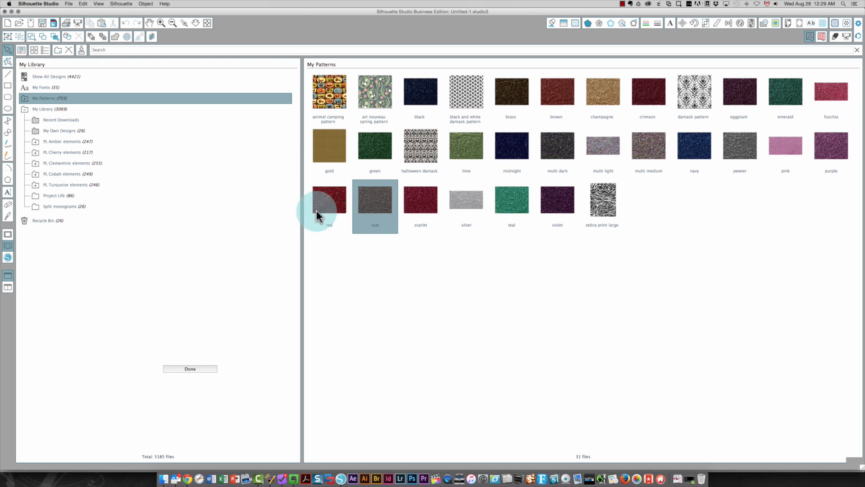
mouse_move(3, 130)
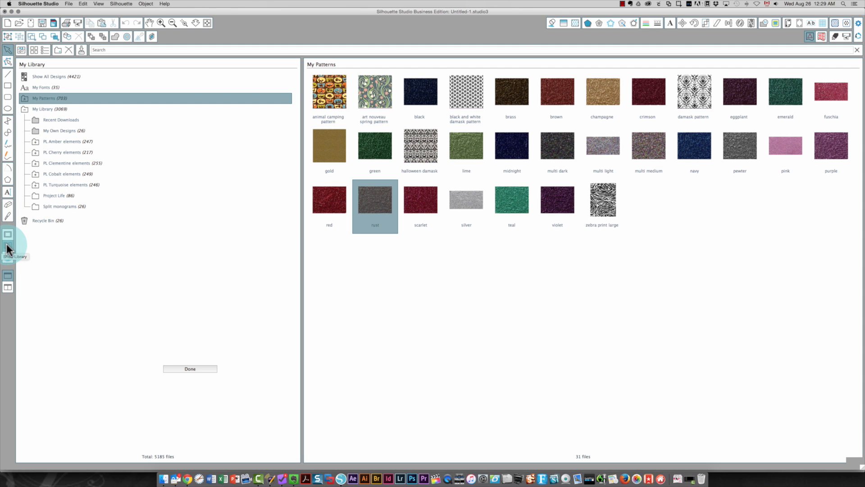
Close the library and type 'Glitter background' on the design page with the Text tool
click(189, 369)
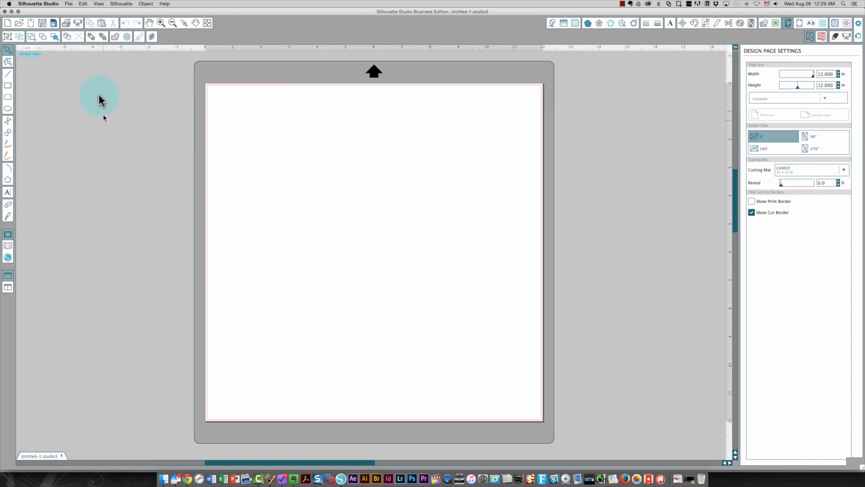
click(7, 191)
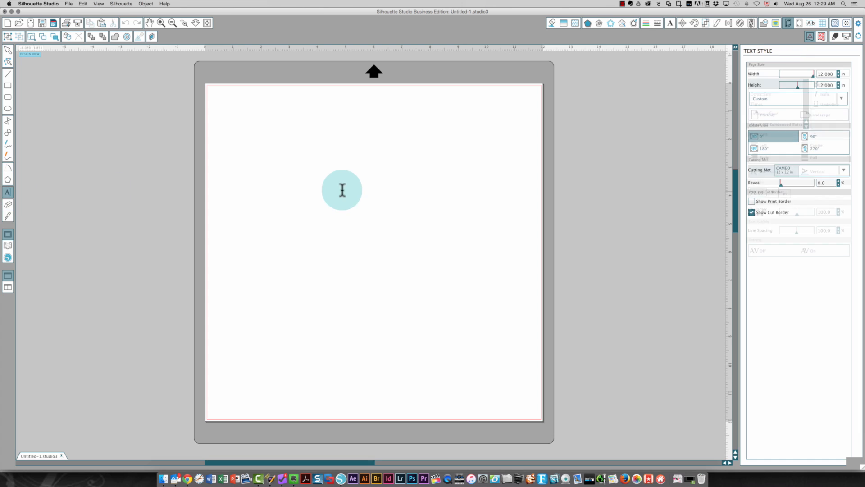
click(287, 186)
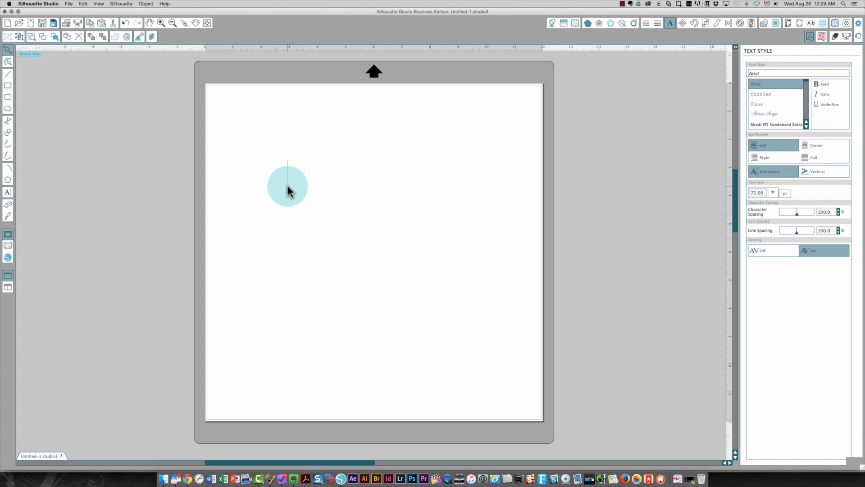
text(Glitter)
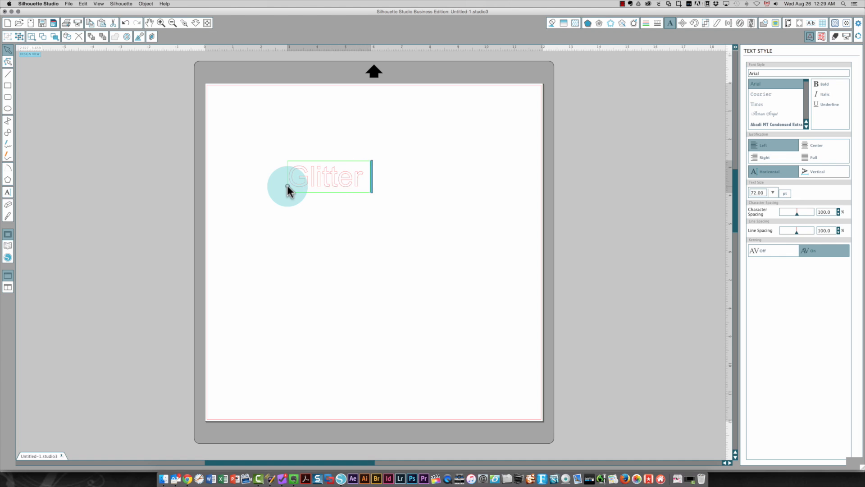
text(background)
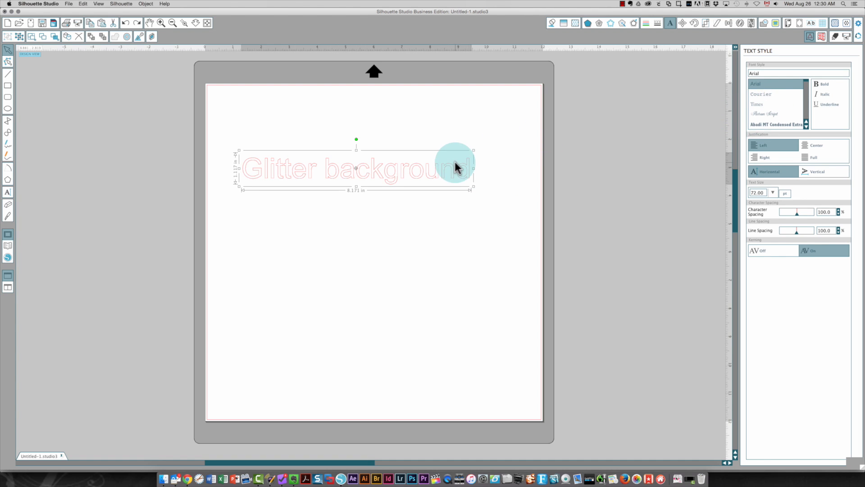
mouse_move(778, 105)
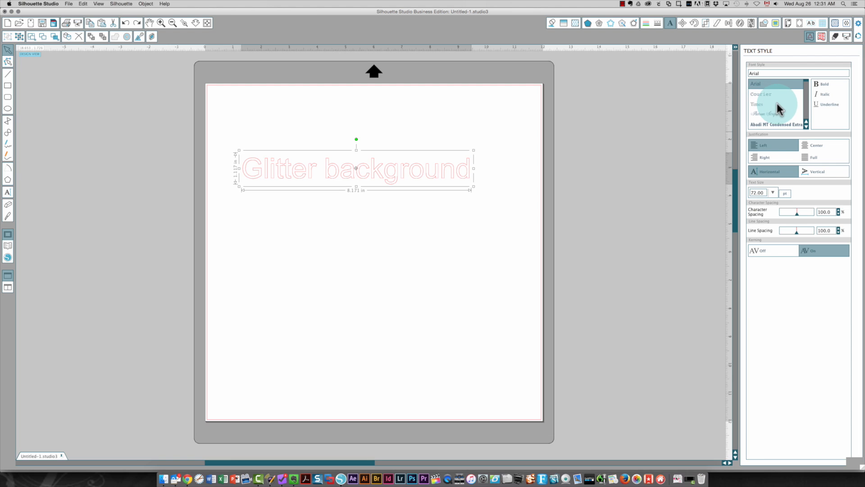
Change the 'Glitter background' text to the Allura font and open the Modify panel
scroll(down, 3)
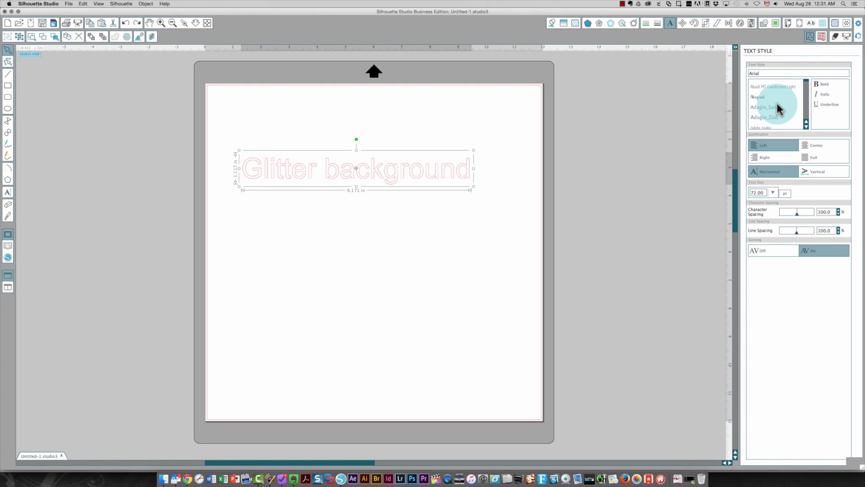
click(764, 114)
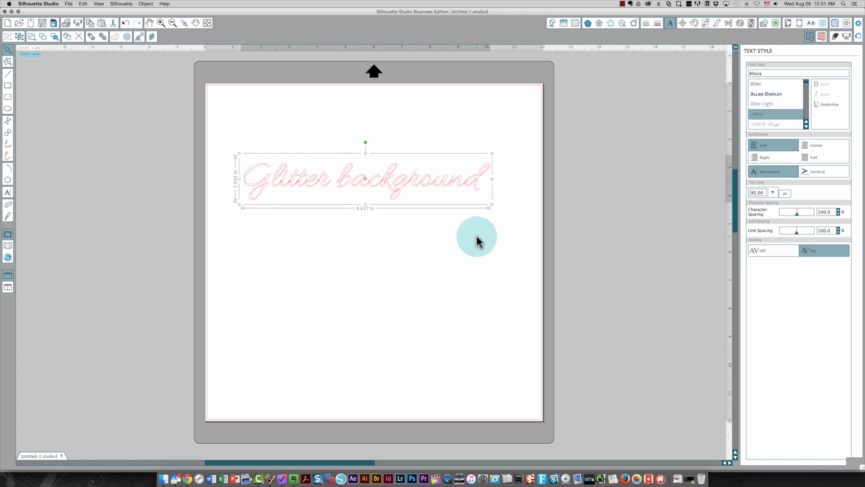
mouse_move(303, 176)
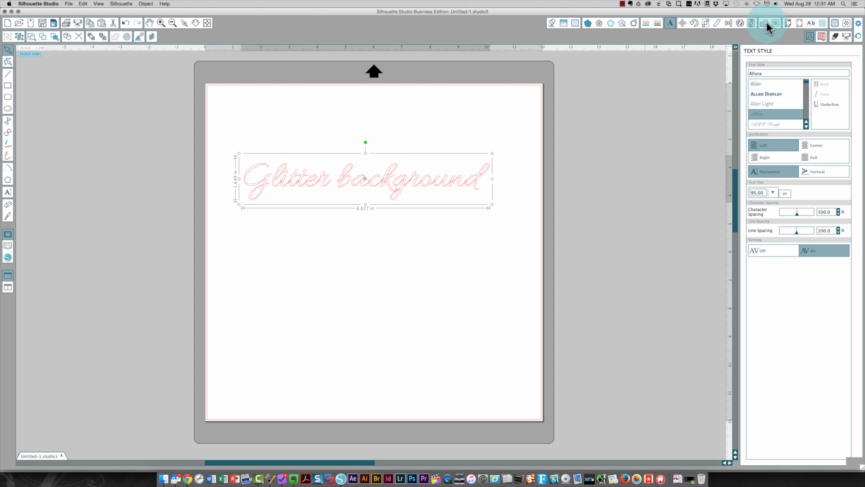
click(775, 22)
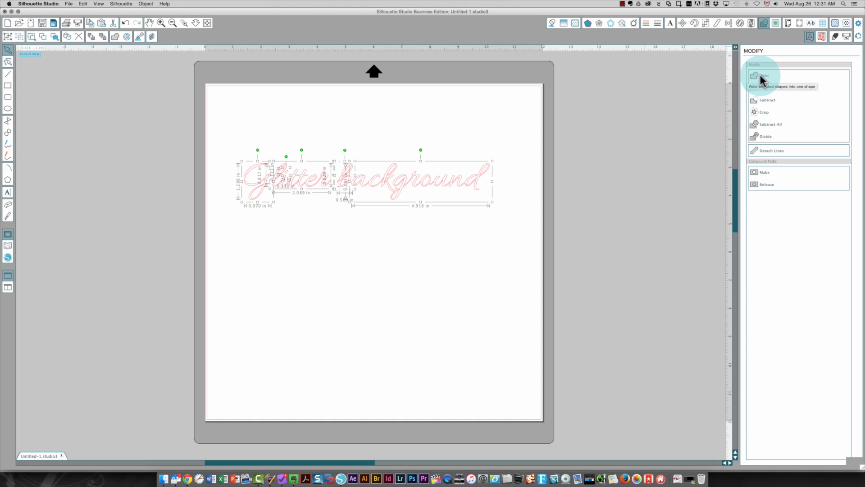
Weld the Allura letters together and preview the 0.187 in offset
click(762, 76)
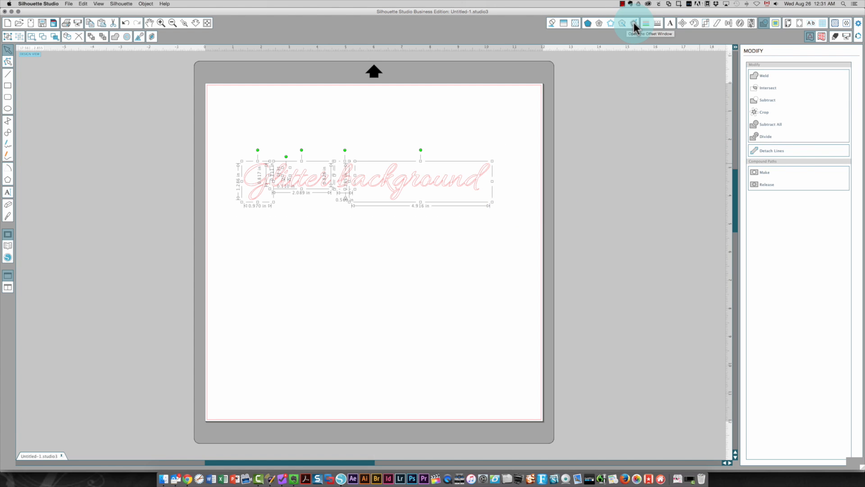
click(634, 22)
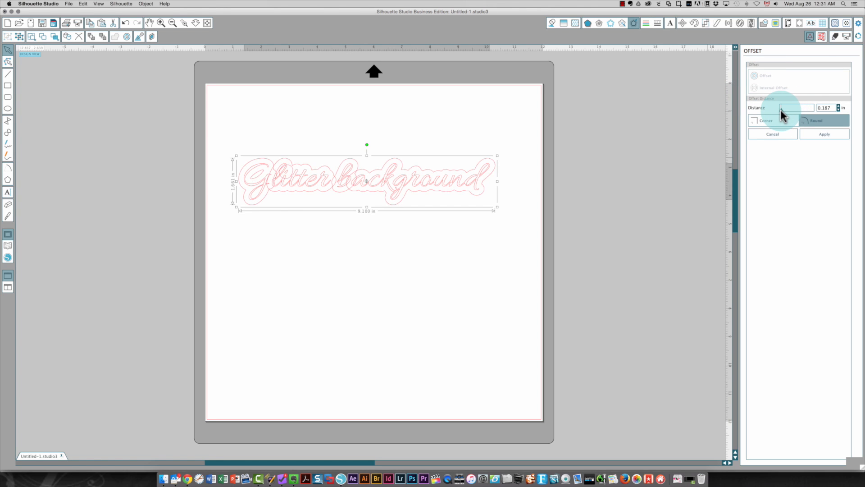
Set the offset distance to zero, nudge it up three steps, and apply
click(838, 109)
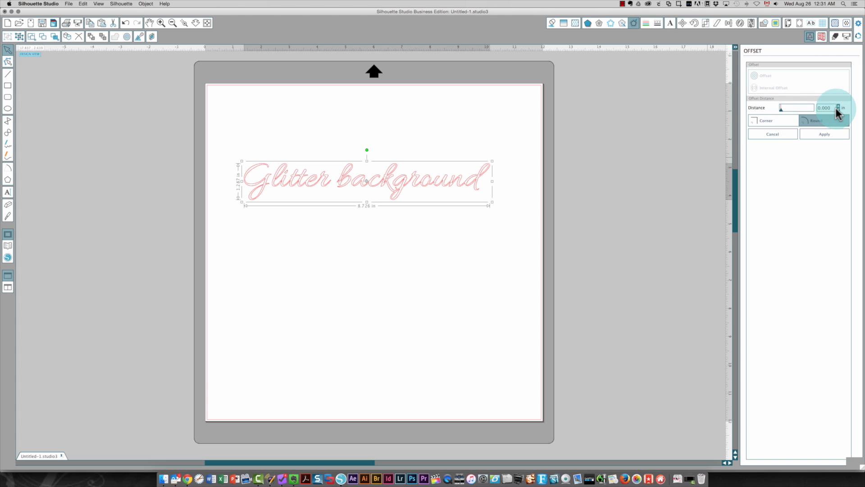
click(838, 106)
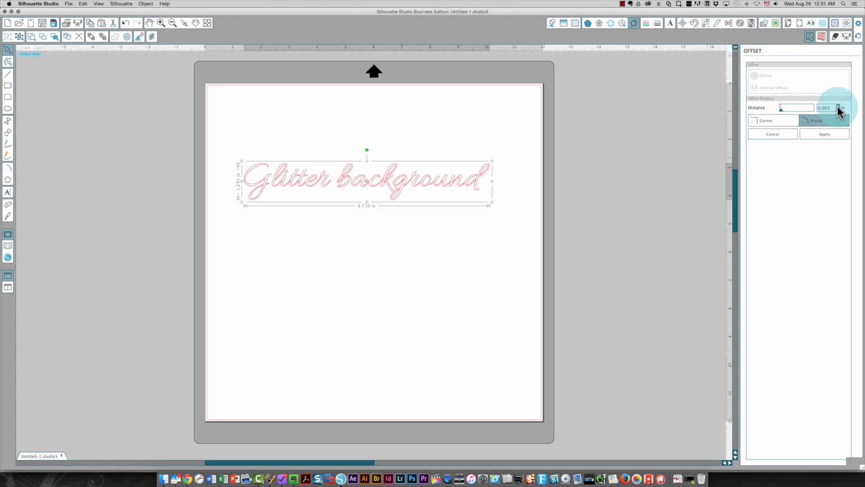
click(838, 105)
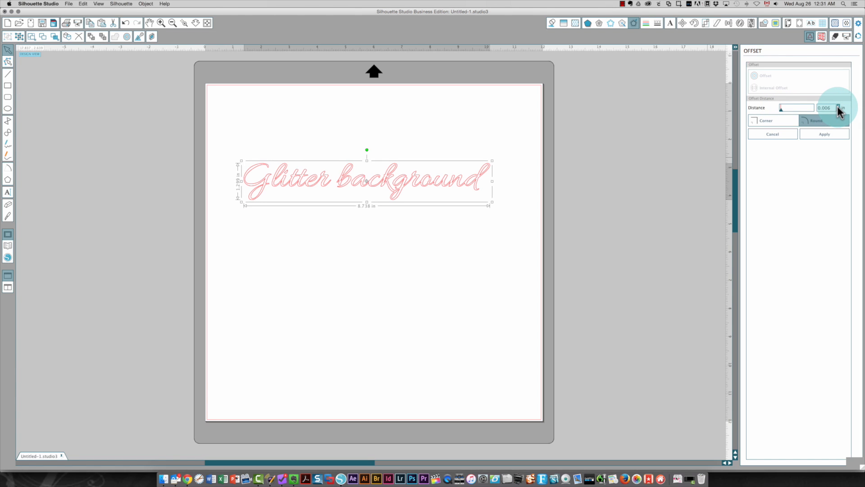
click(838, 108)
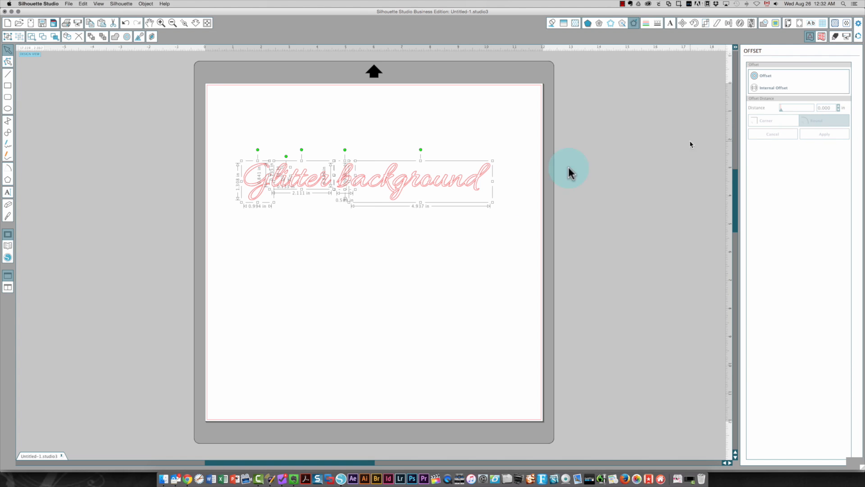
click(406, 189)
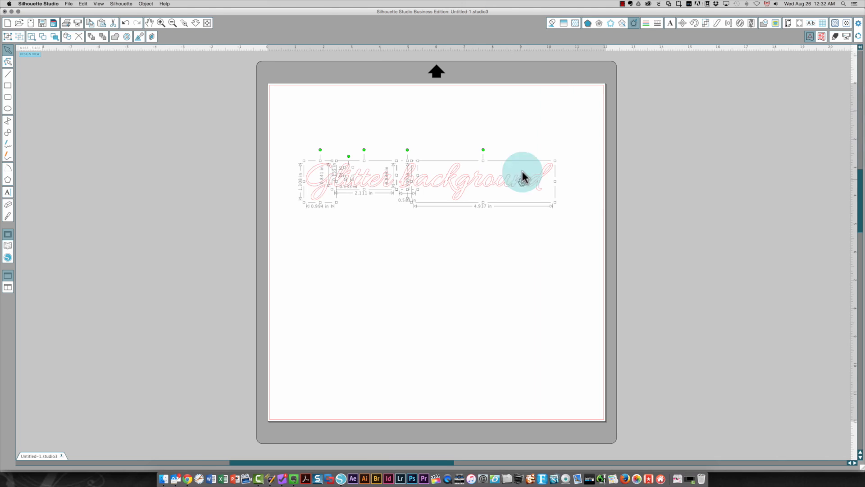
mouse_move(575, 22)
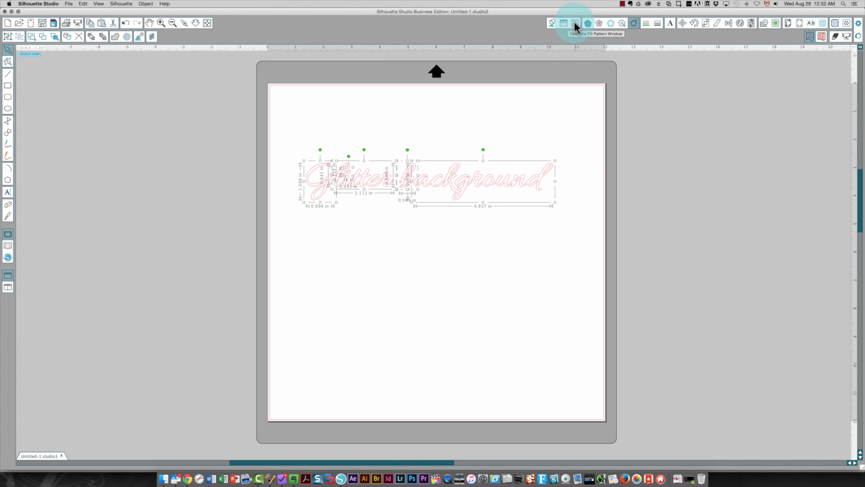
Bring up the Fill Pattern panel's swatch grid for the offset lettering
click(575, 23)
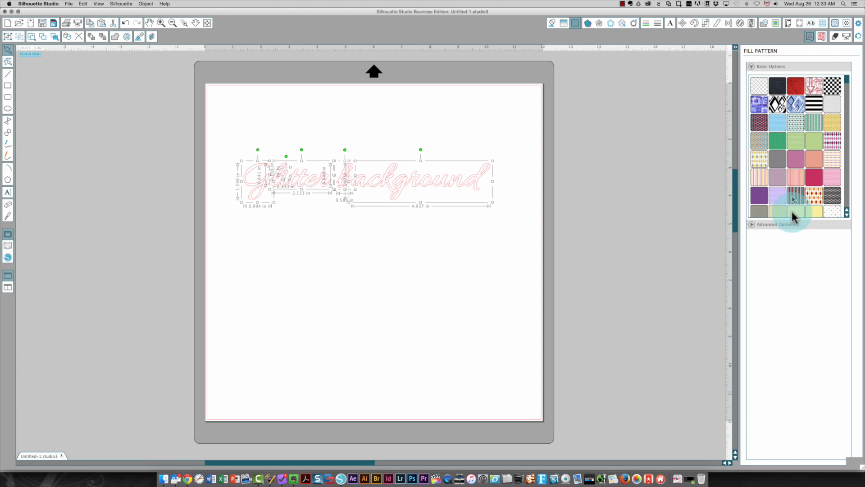
mouse_move(786, 171)
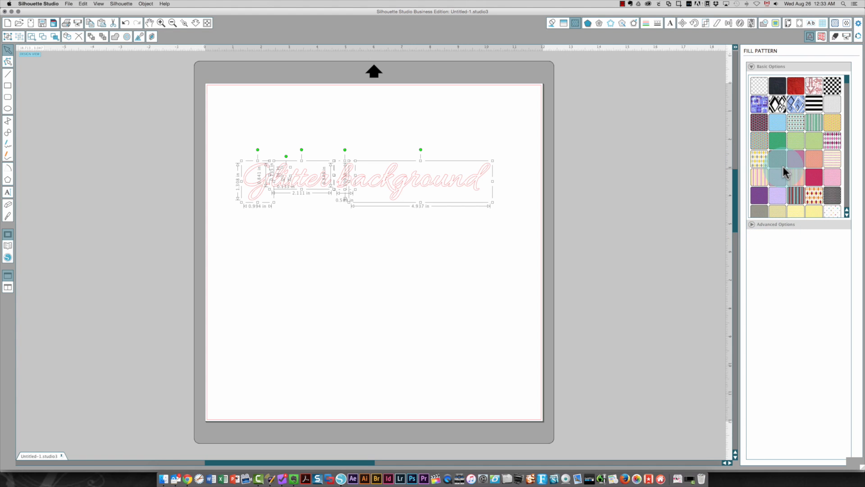
Fill the 'Glitter background' lettering with the red Glitter swatch and deselect to view it
scroll(down, 3)
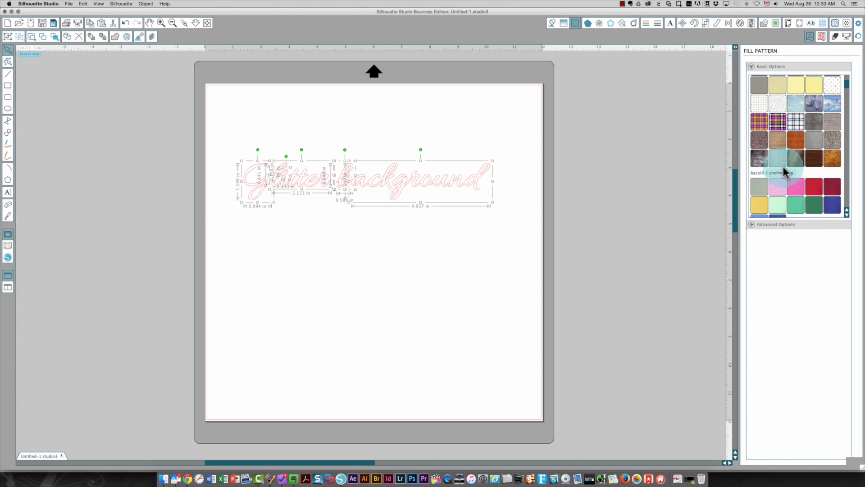
scroll(down, 3)
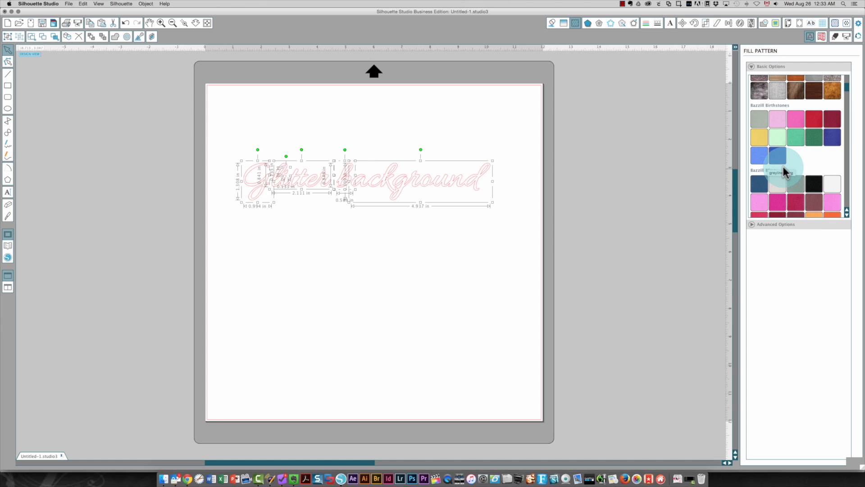
scroll(down, 3)
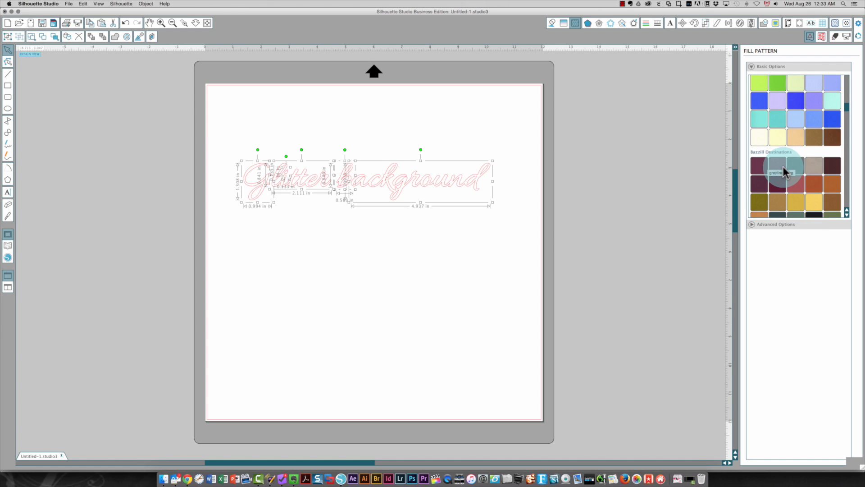
scroll(down, 3)
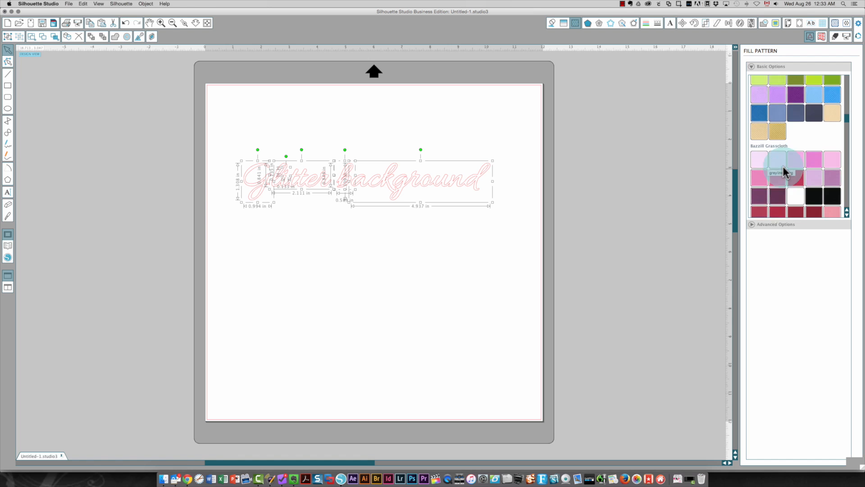
scroll(down, 3)
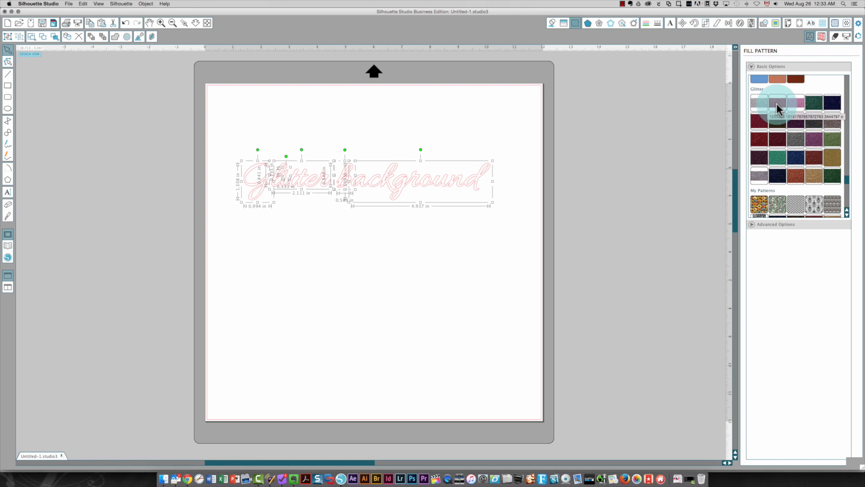
click(777, 103)
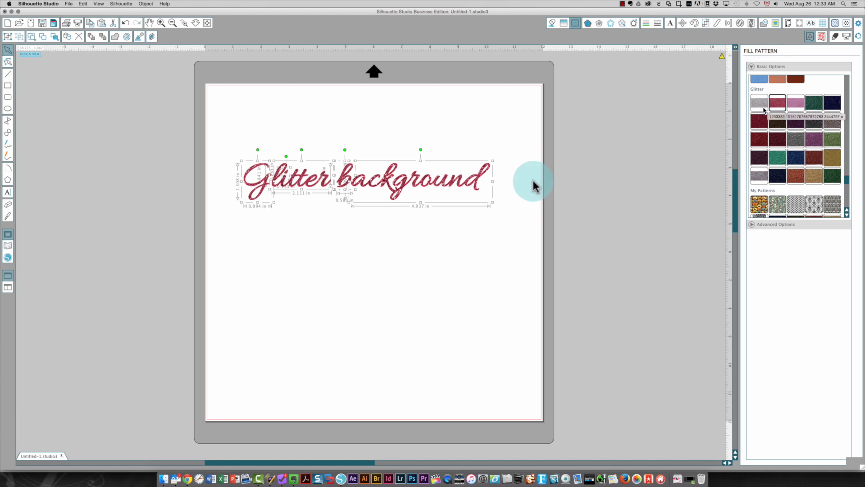
click(322, 244)
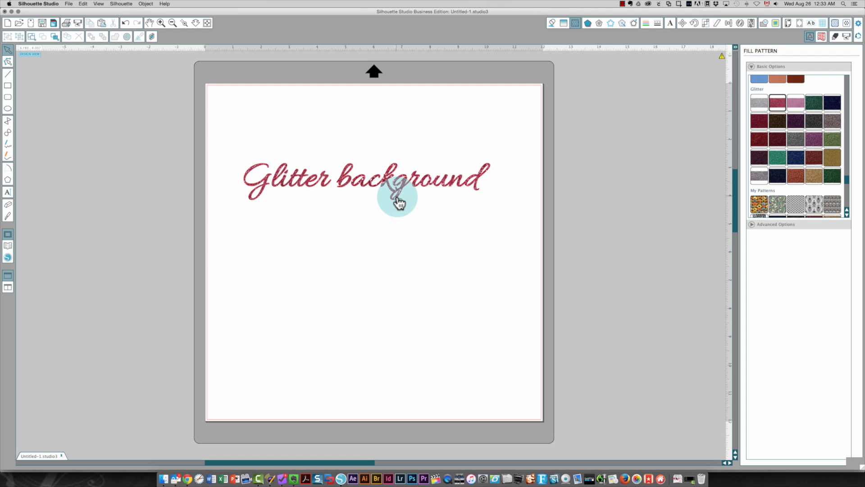
Reselect the lettering and expand the Fill Pattern Advanced Options
click(398, 200)
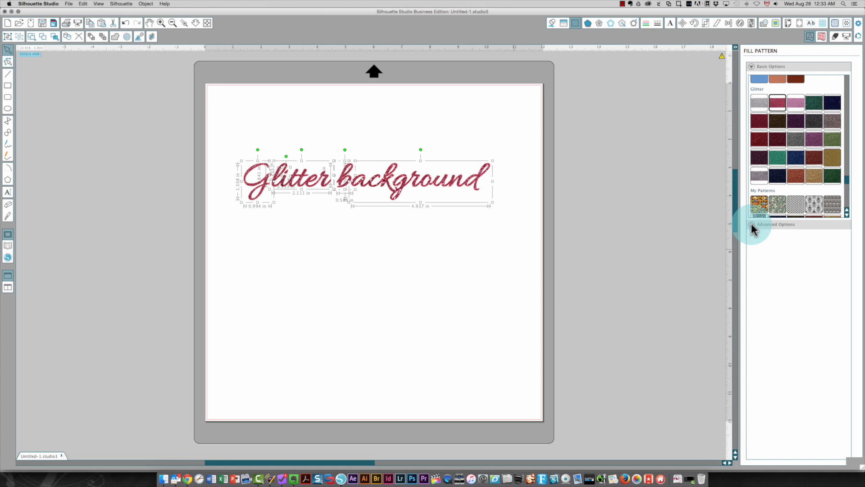
click(775, 224)
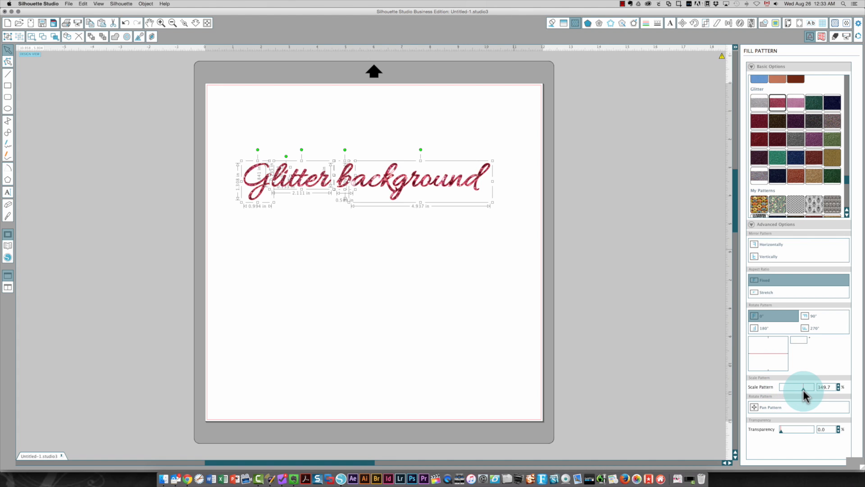
mouse_move(278, 183)
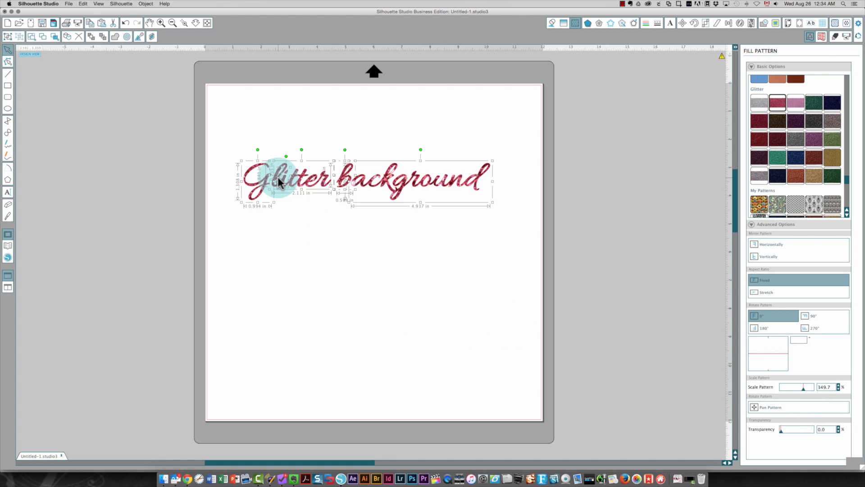
Group the lettering pieces together from the right-click menu
right_click(279, 182)
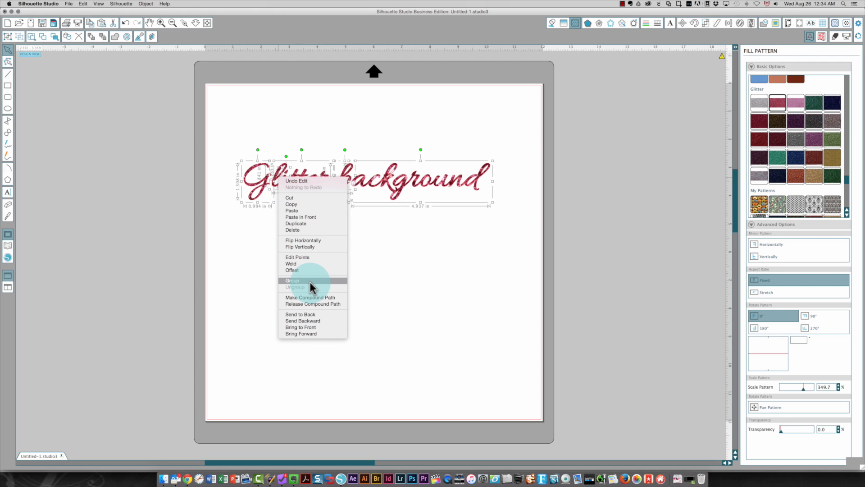
click(293, 280)
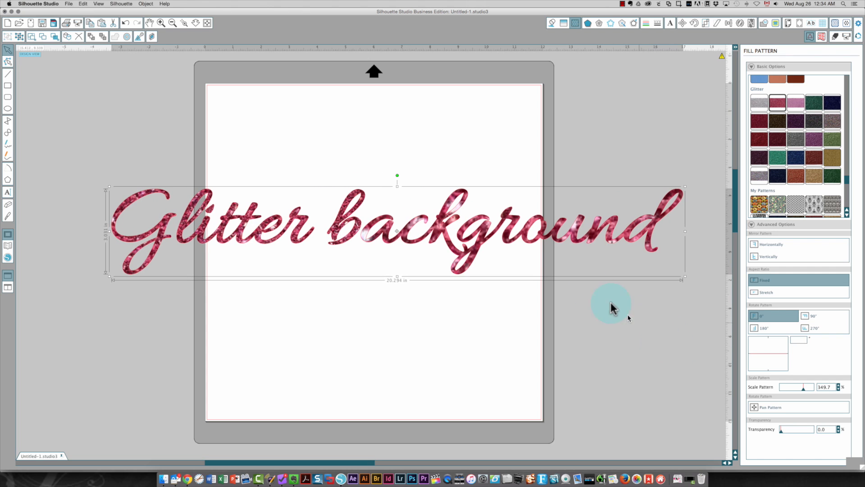
mouse_move(781, 392)
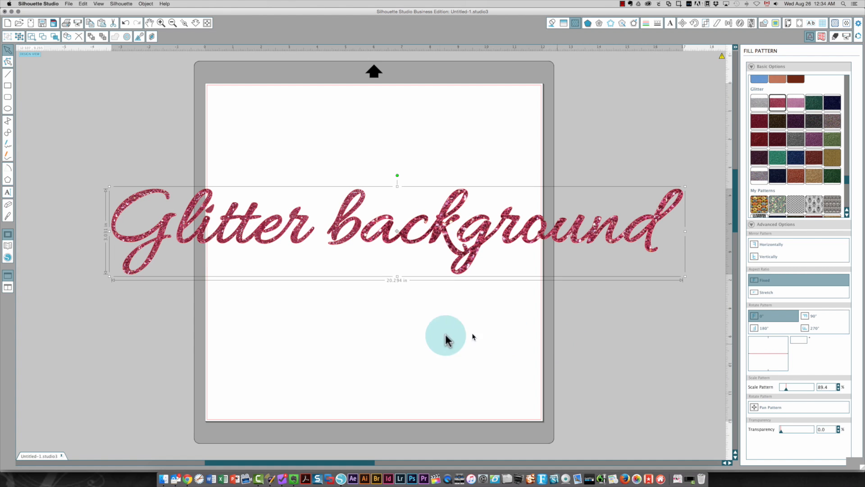
mouse_move(718, 156)
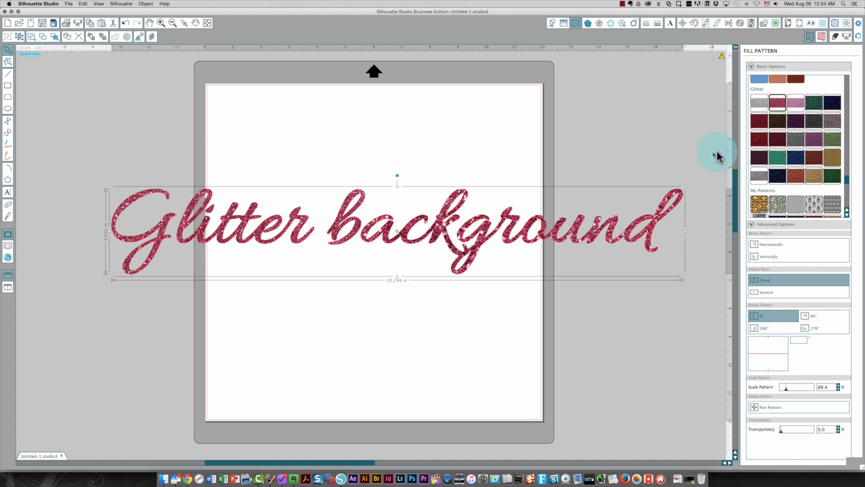
Preview floral, dark red glitter, red textured and lilac striped fills, finishing on blue polka-dot
click(759, 204)
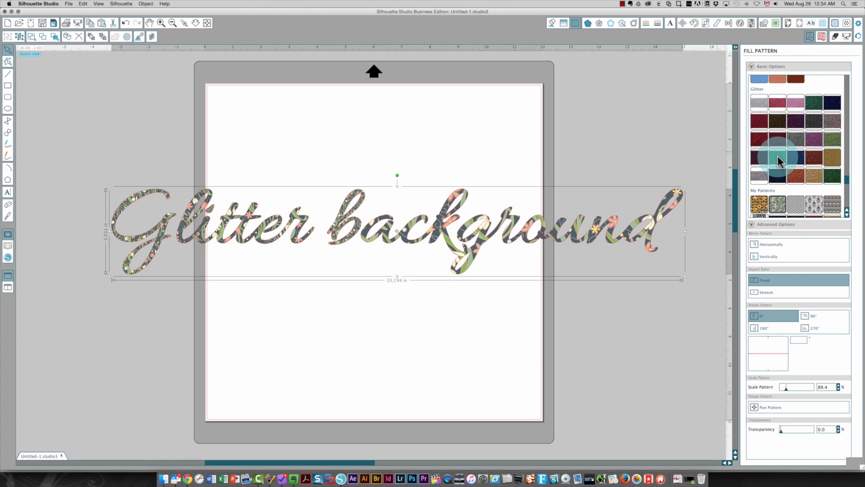
click(777, 158)
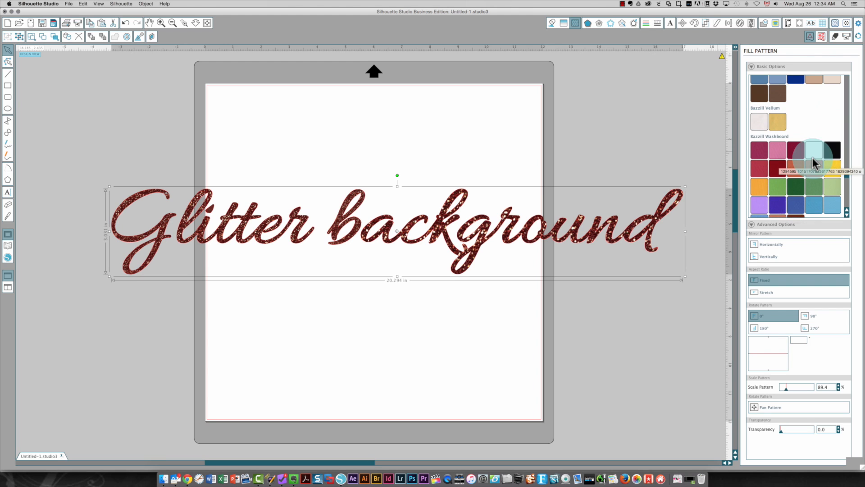
click(777, 169)
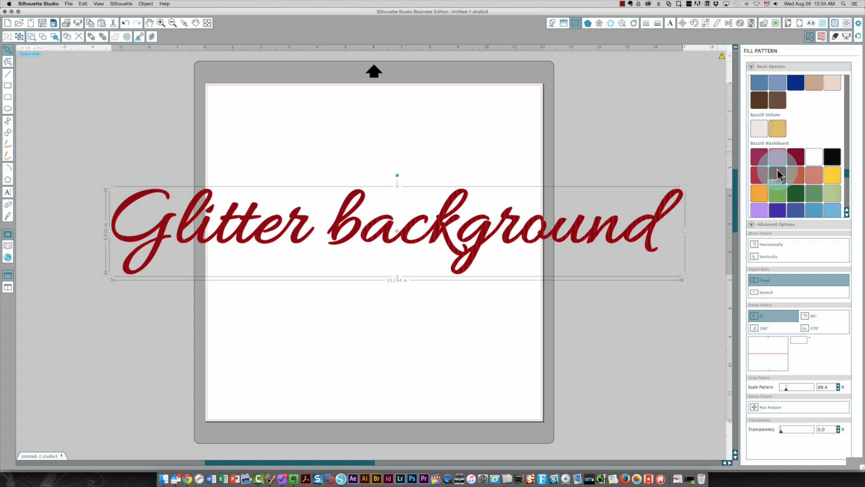
click(778, 146)
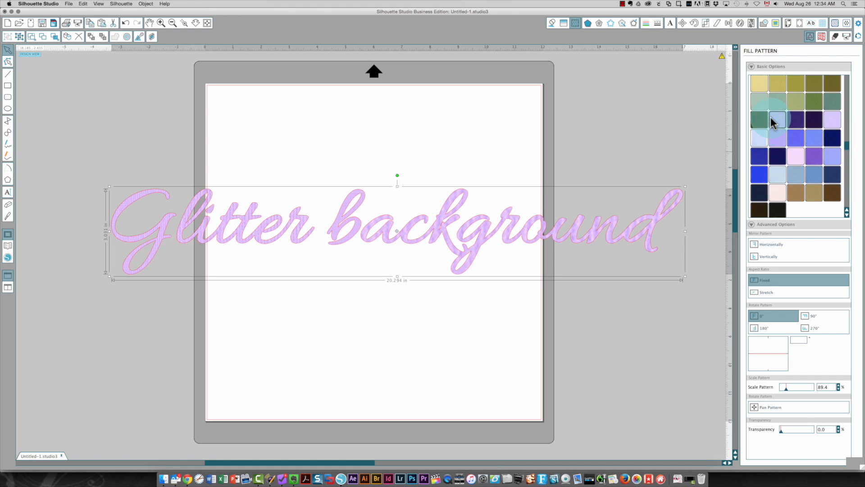
scroll(down, 3)
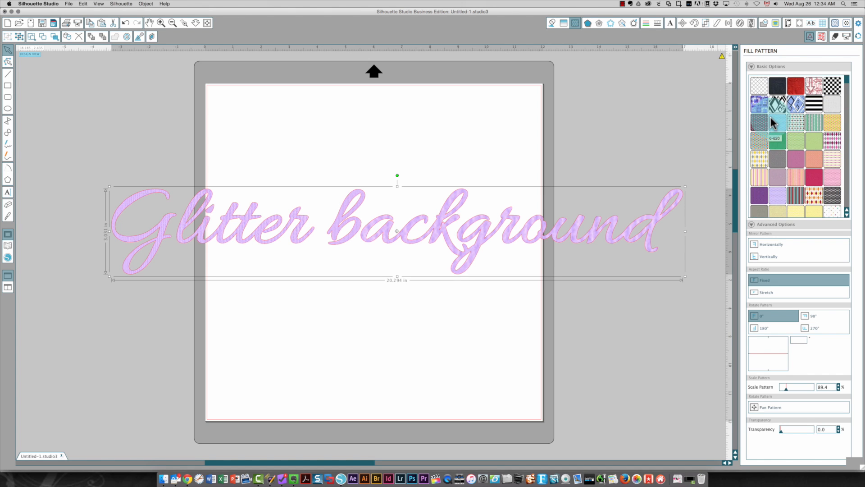
click(778, 122)
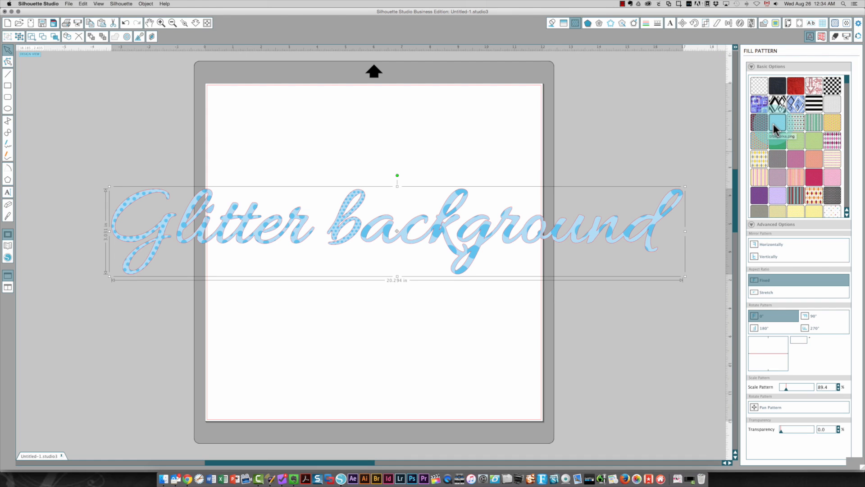
mouse_move(776, 146)
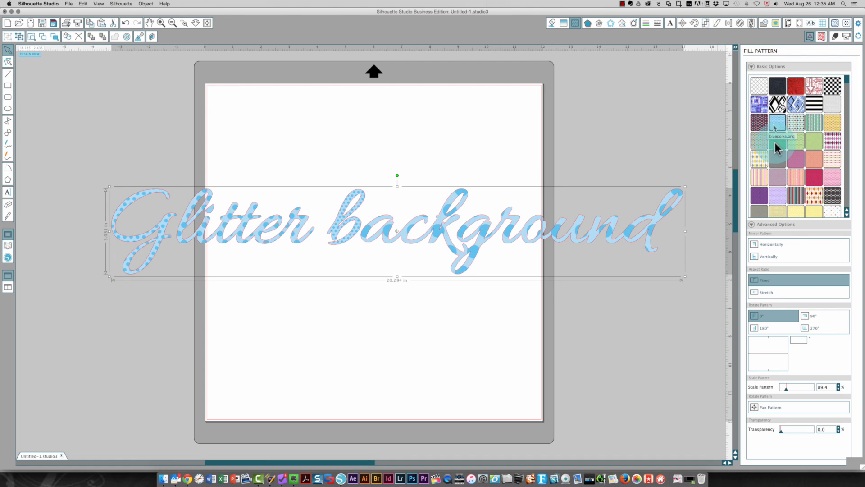
click(333, 363)
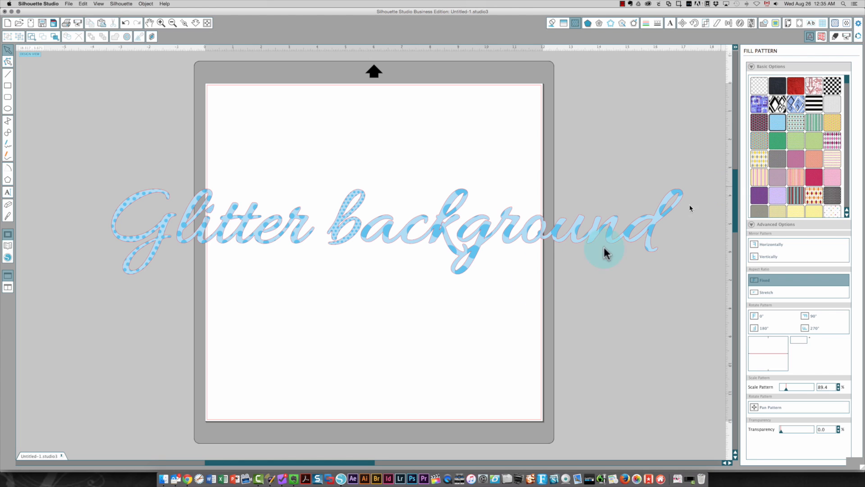
mouse_move(312, 294)
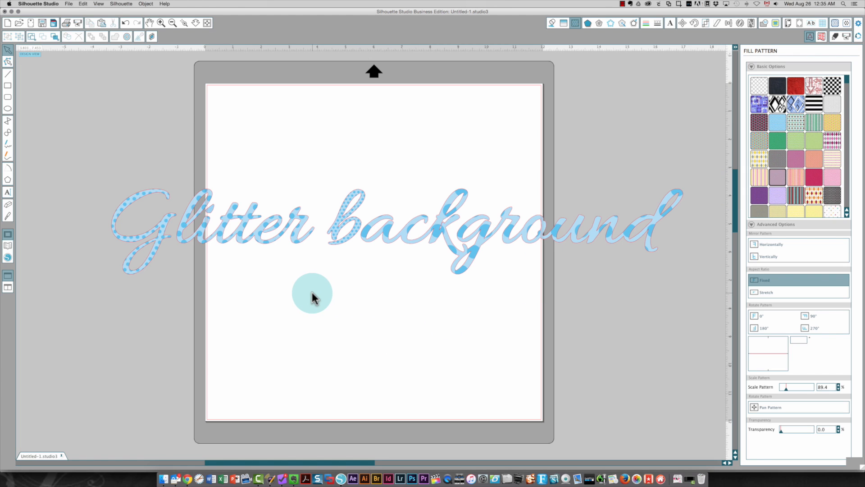